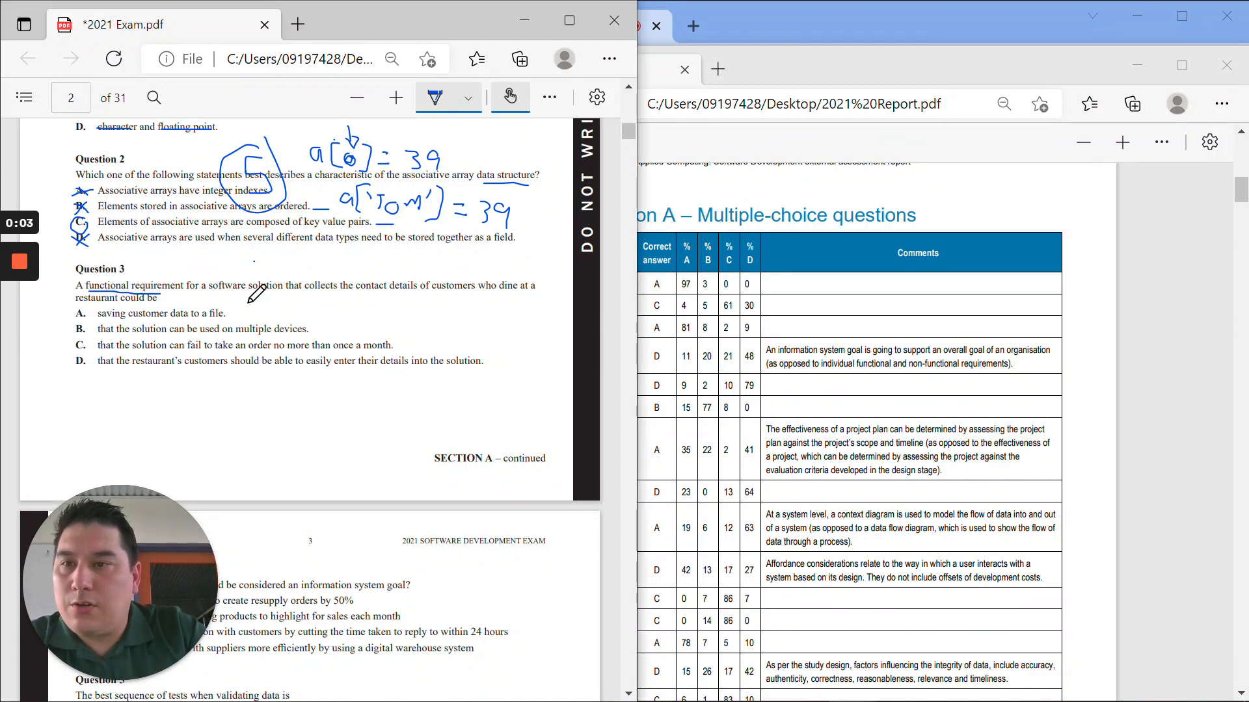
mouse_move(373, 306)
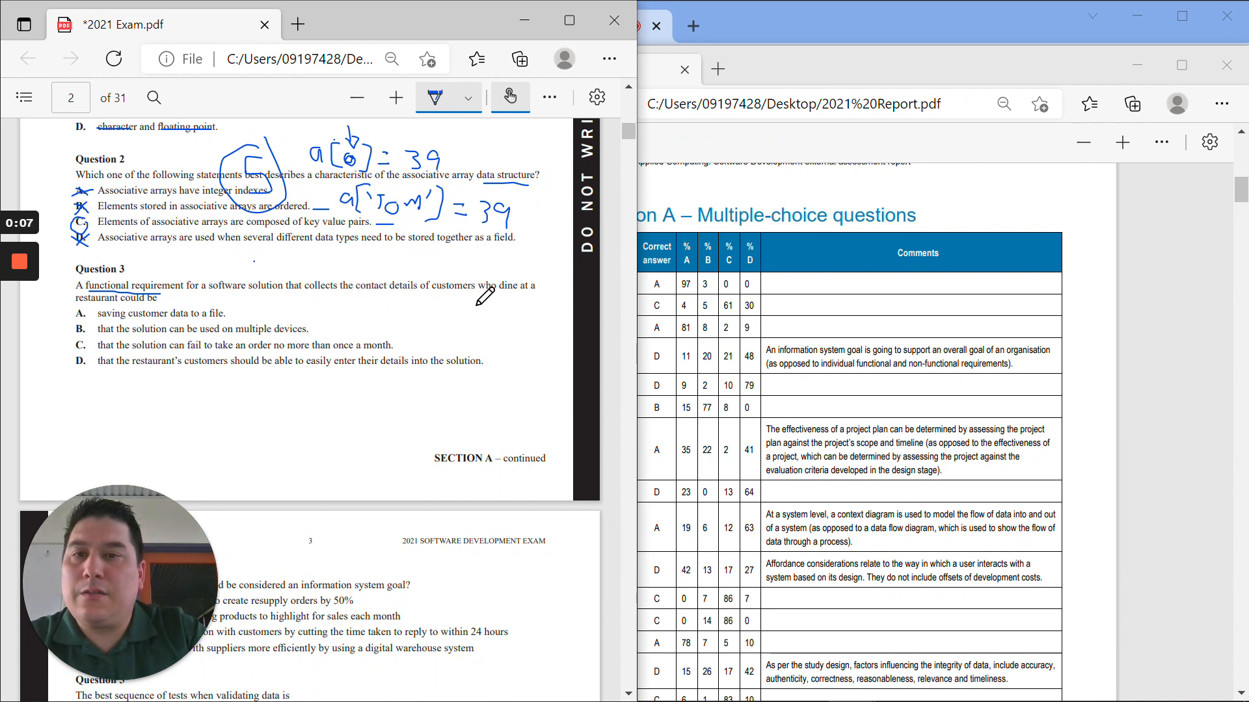
mouse_move(202, 288)
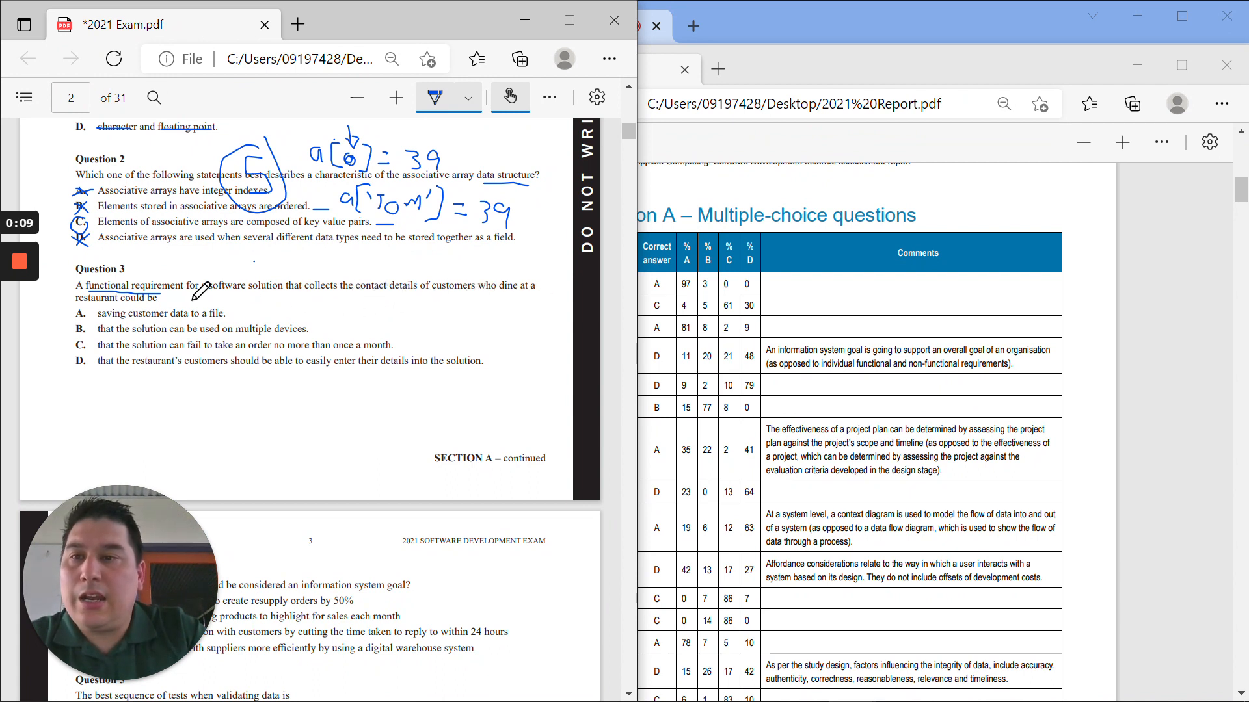
mouse_move(68, 305)
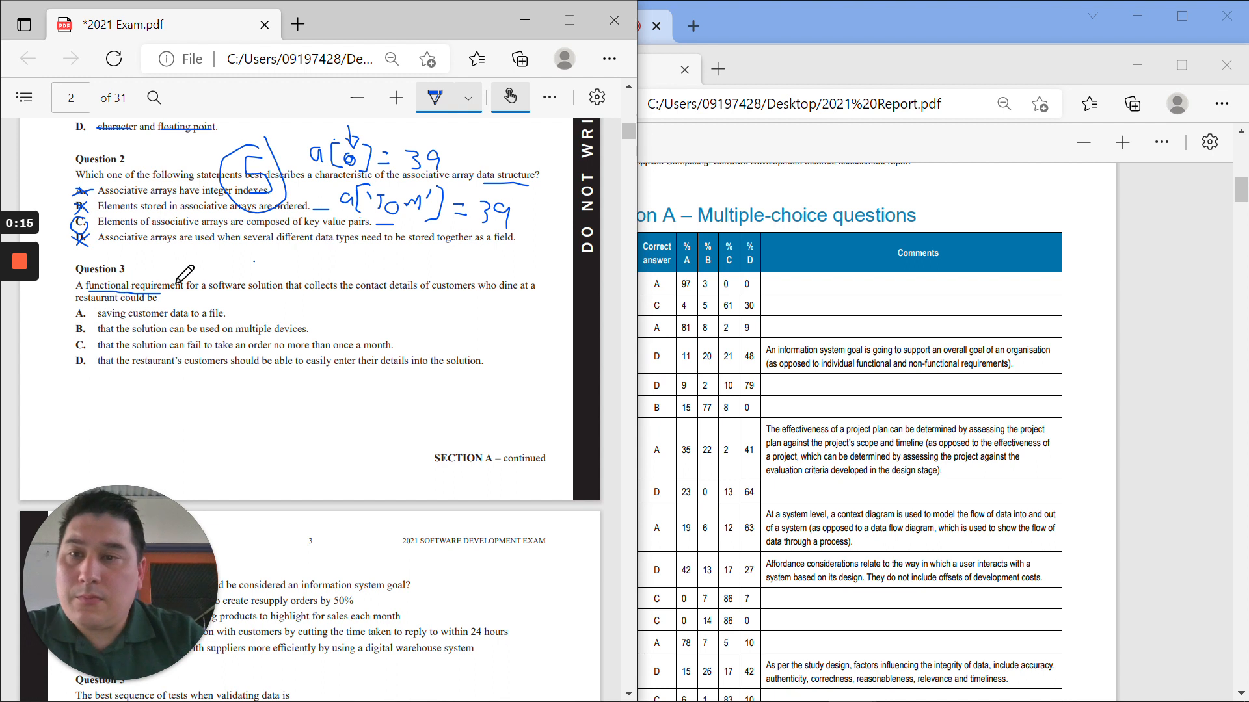
mouse_move(235, 285)
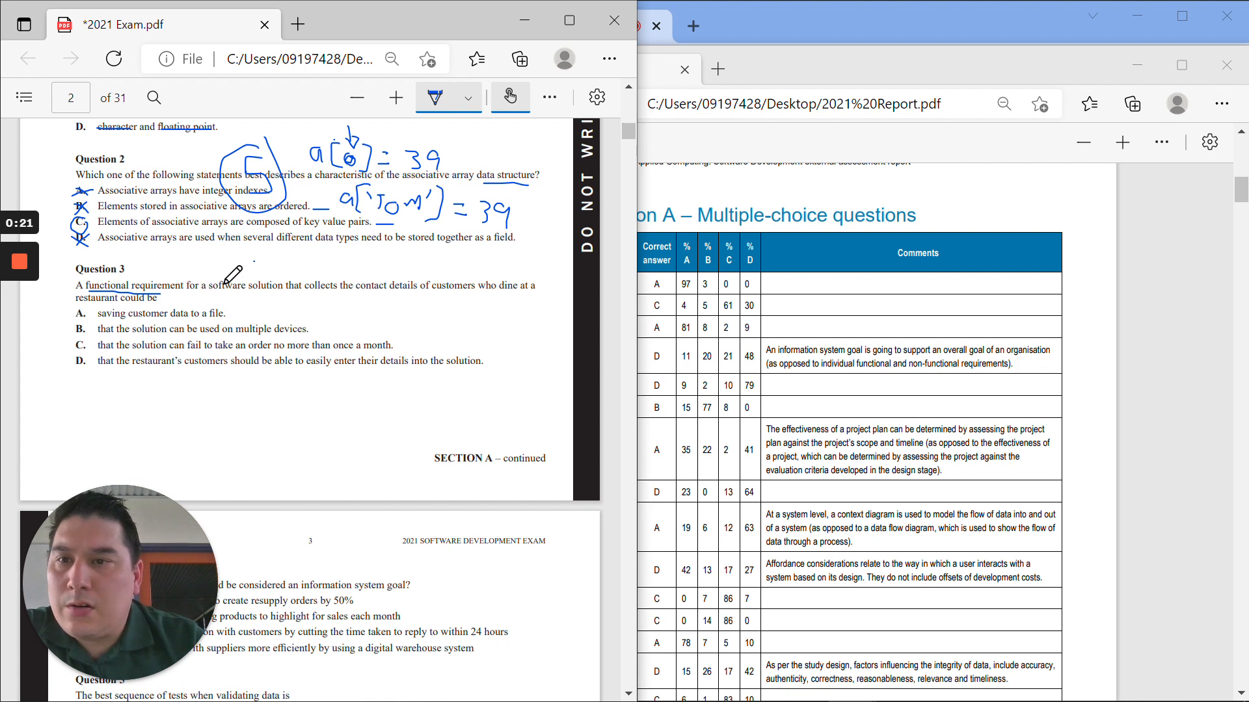
mouse_move(344, 285)
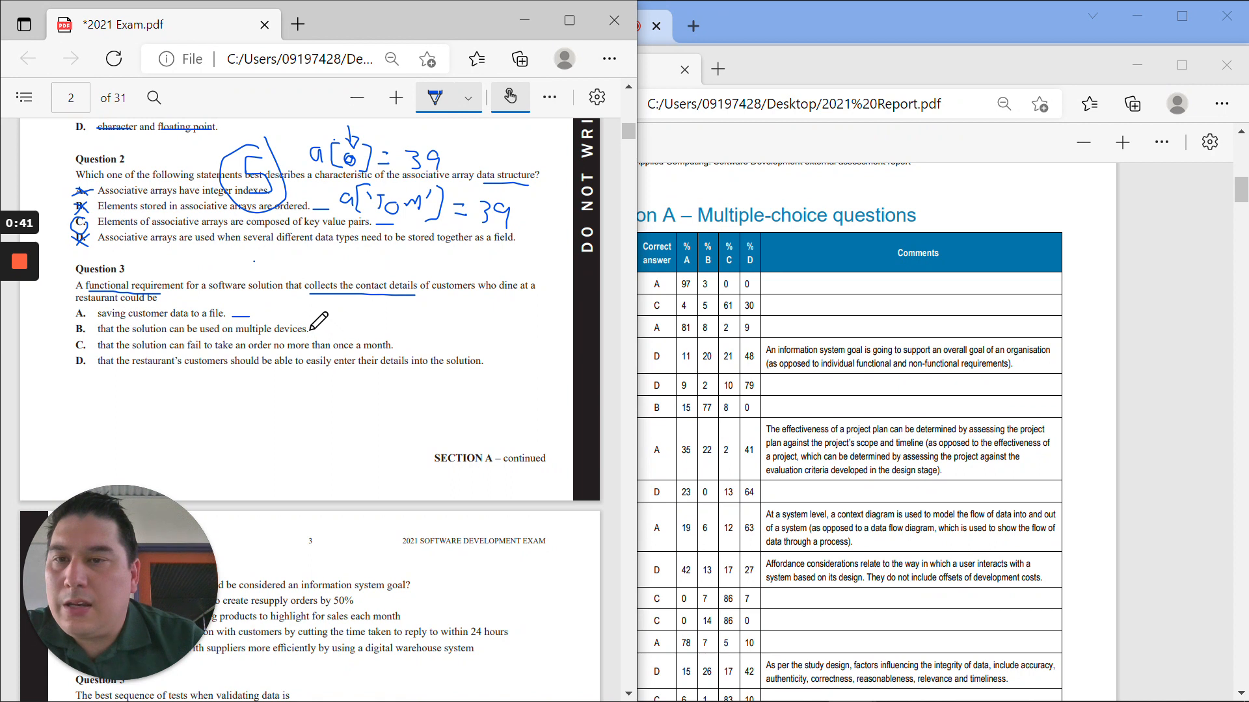
mouse_move(227, 288)
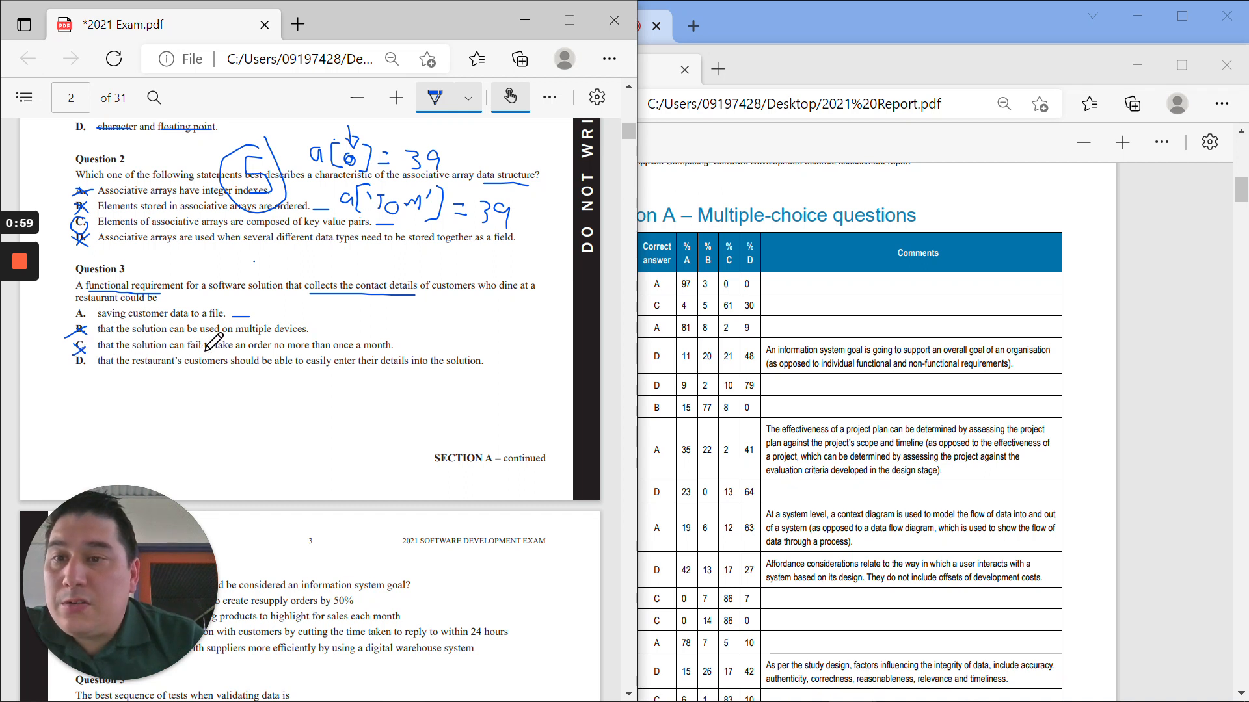
mouse_move(339, 350)
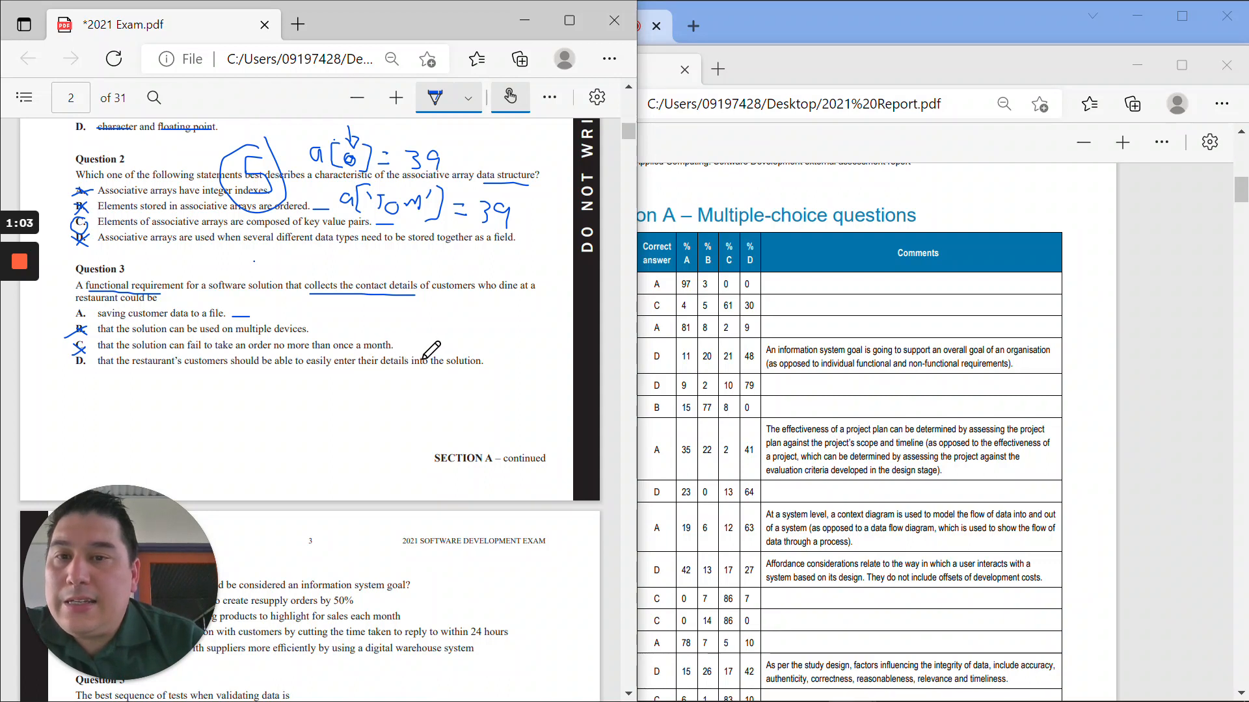
mouse_move(381, 408)
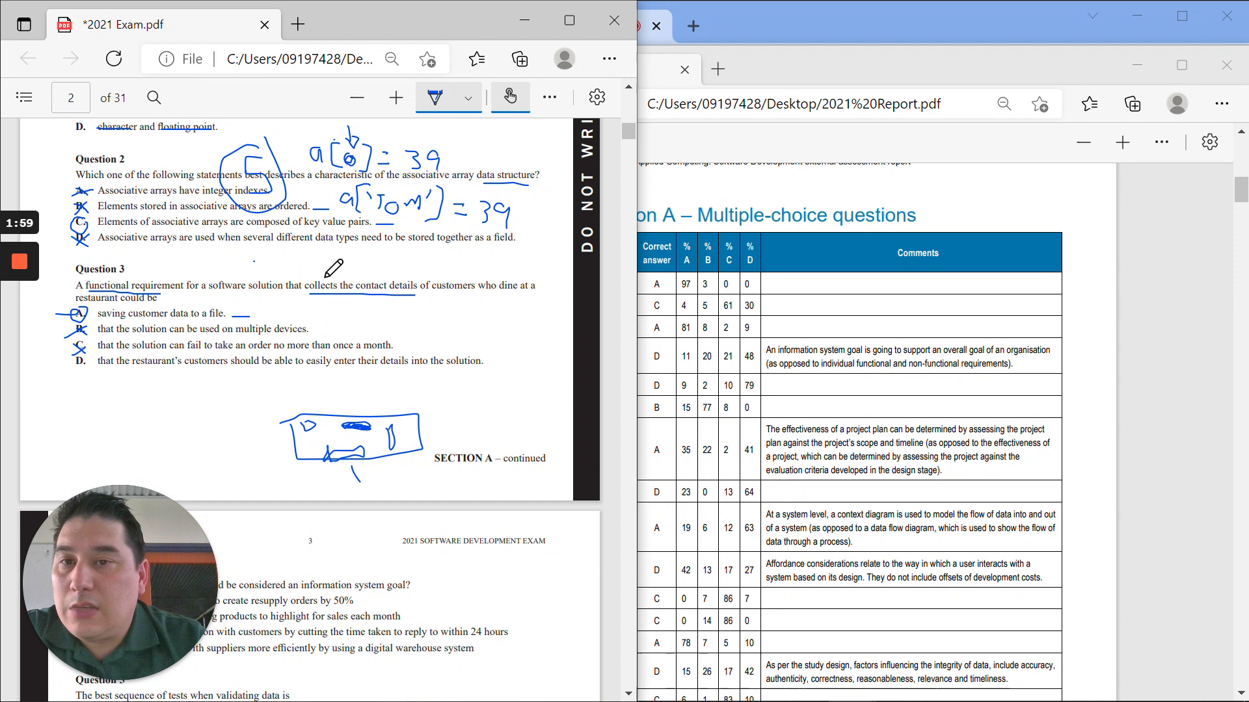
mouse_move(396, 285)
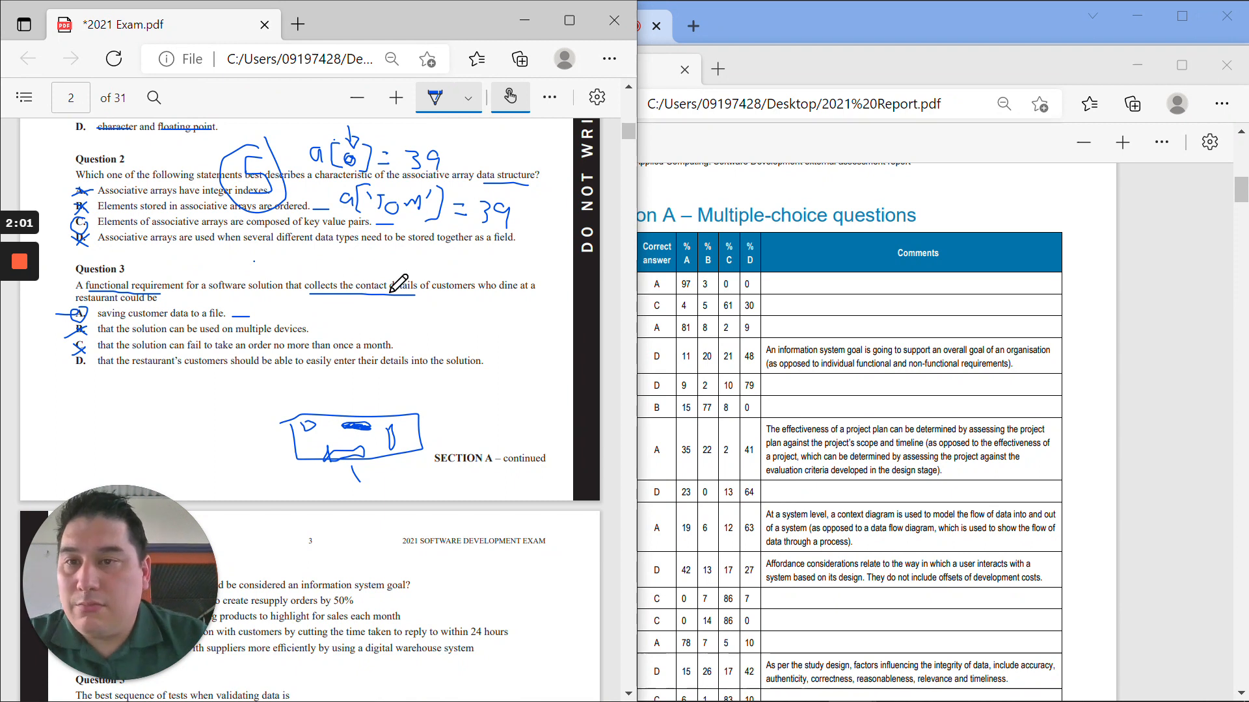
mouse_move(347, 285)
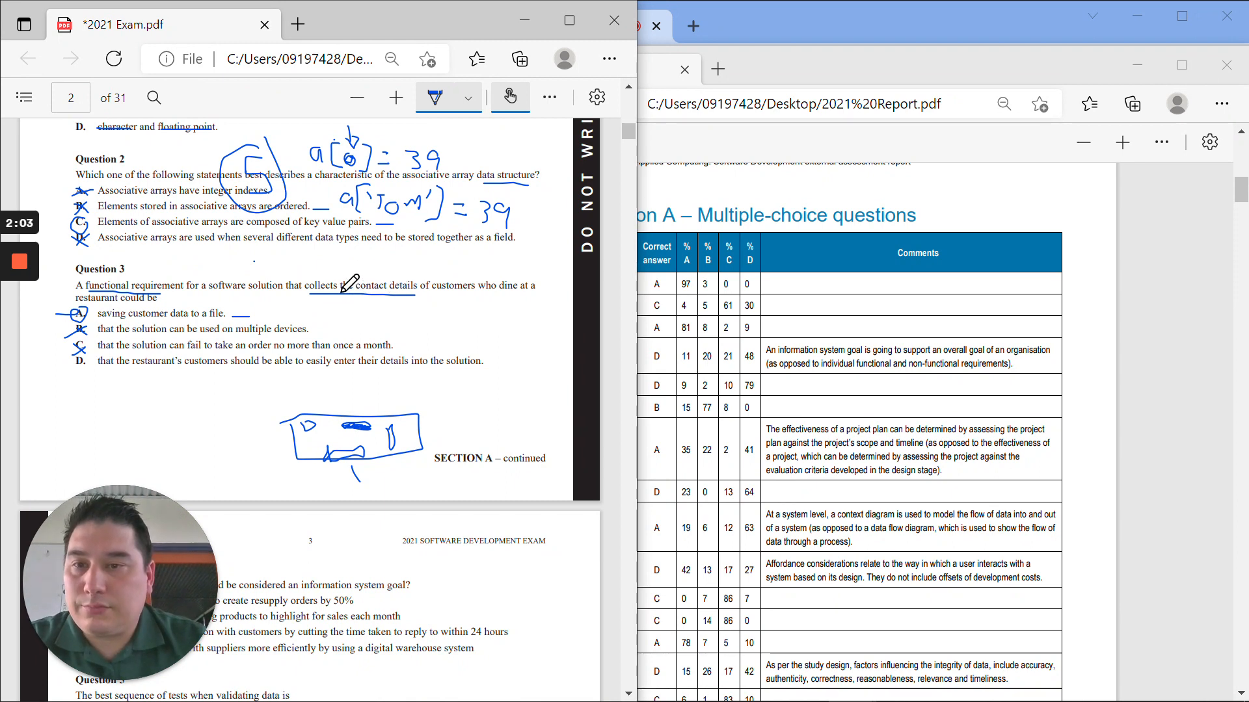